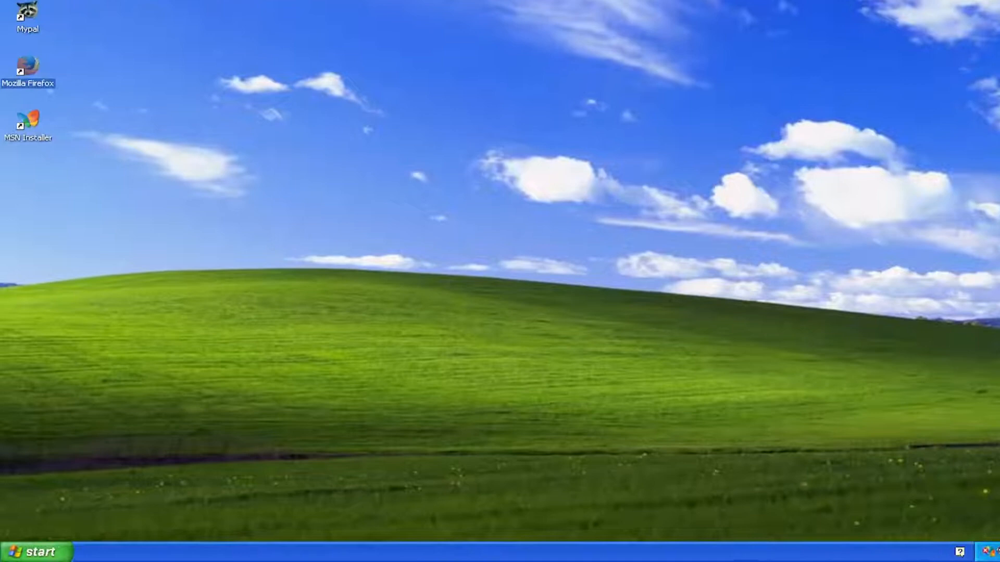
Bring up Run from the Start menu and enter ncpa.cpl in the Open box.
click(36, 552)
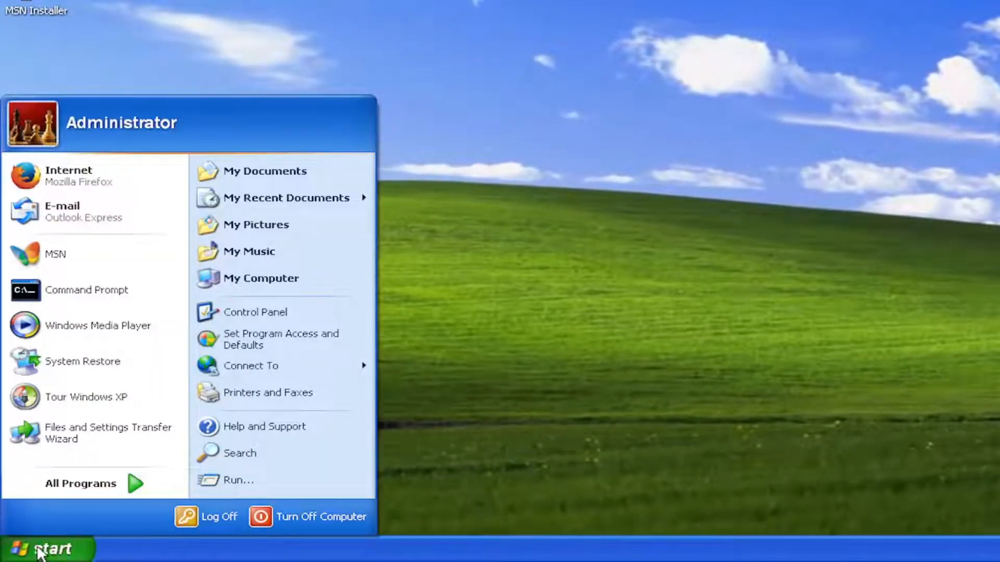
click(238, 480)
text(n)
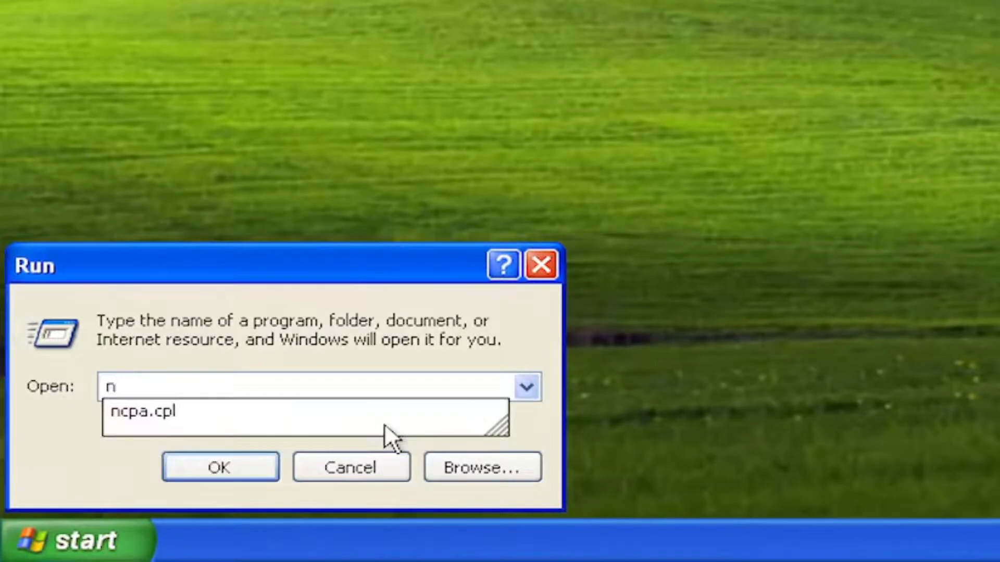
text(cpa.cpl)
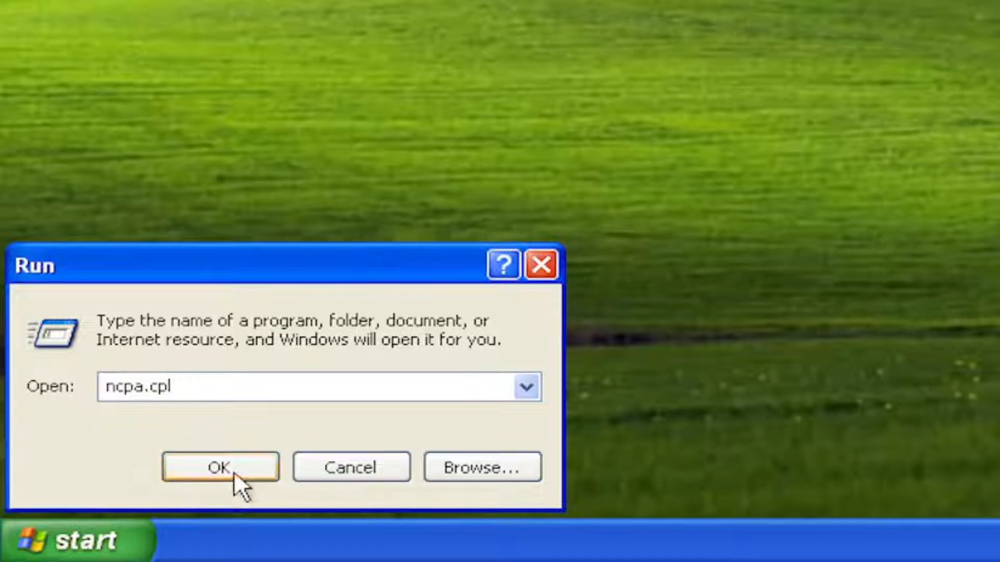
Repair the Local Area Connection from Network Connections and dismiss the completion notice.
click(220, 467)
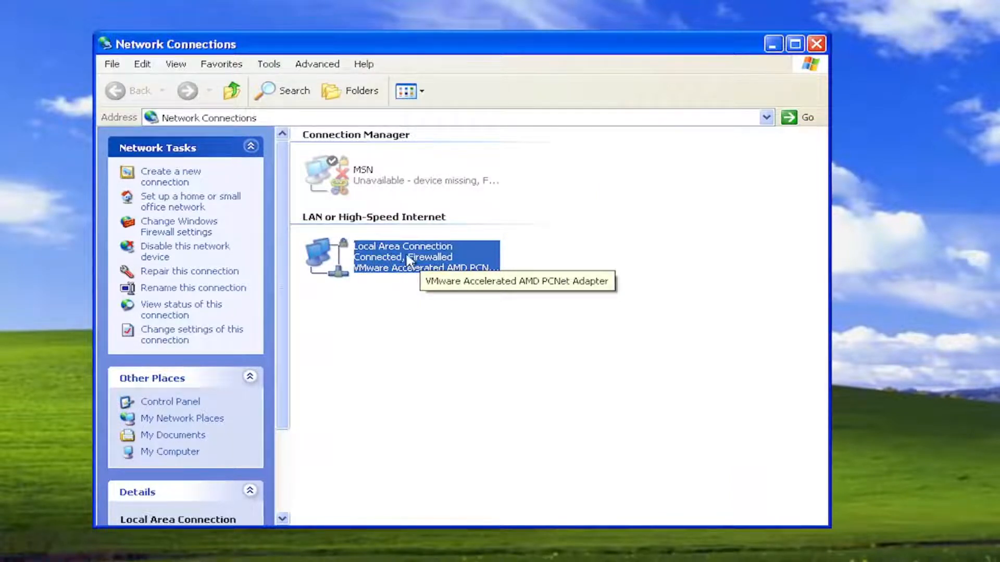
right_click(408, 255)
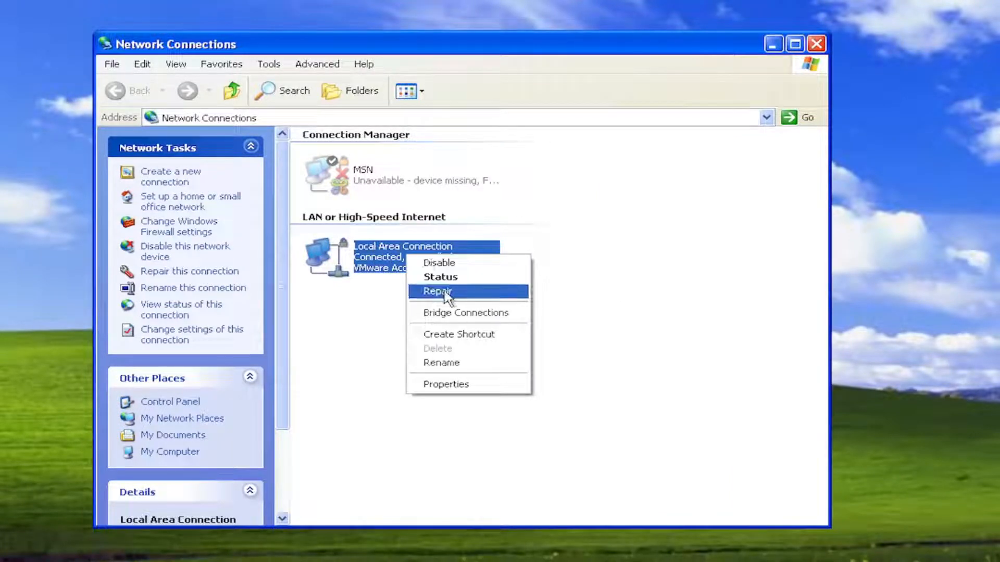
click(437, 291)
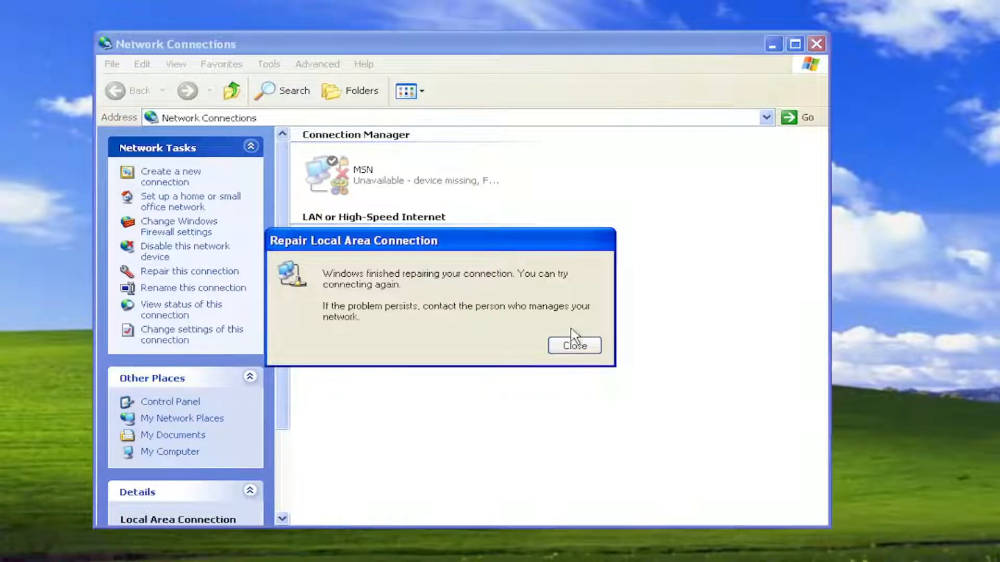
mouse_move(574, 346)
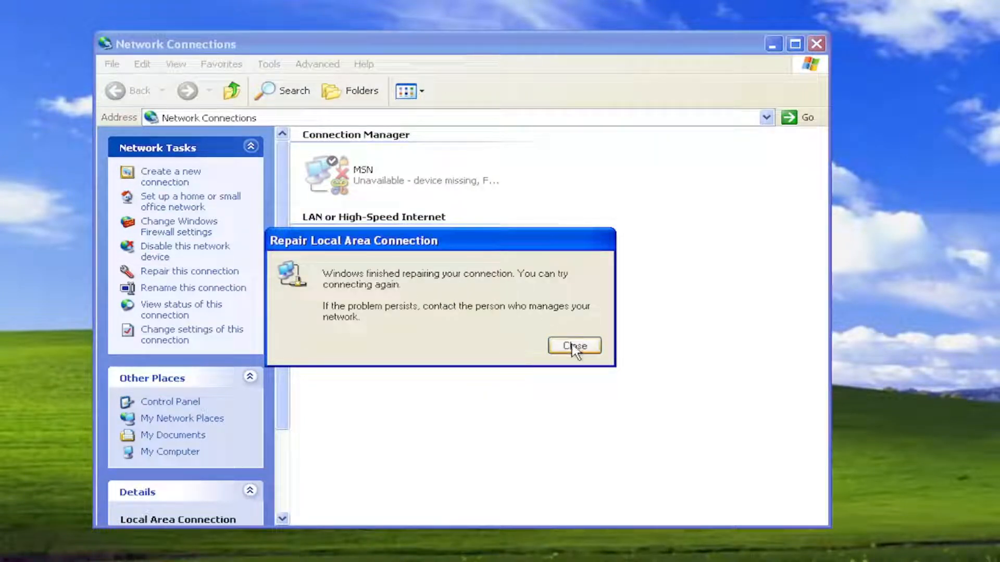
click(573, 345)
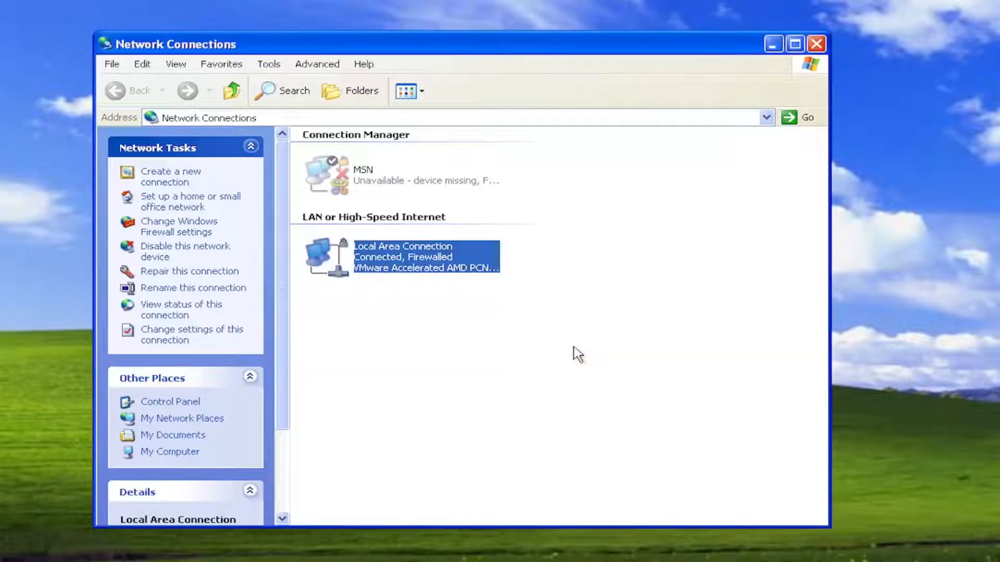
mouse_move(564, 347)
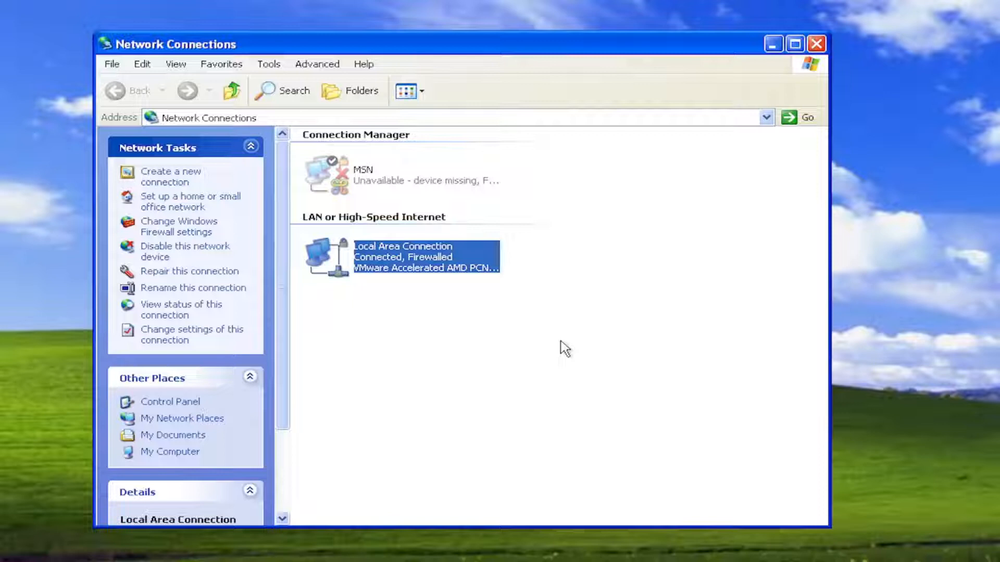
mouse_move(389, 296)
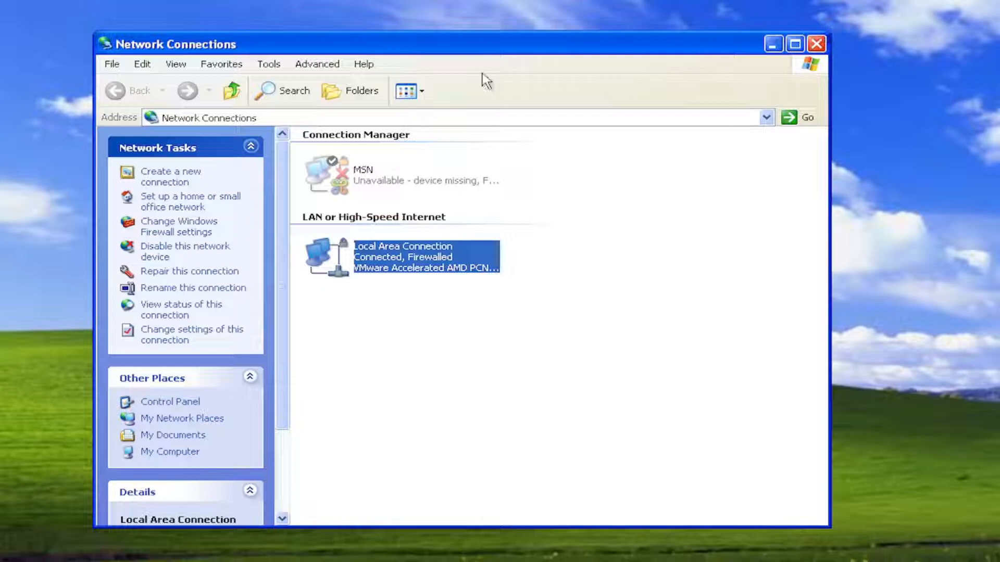
Close Network Connections and launch Command Prompt from All Programs > Accessories.
click(817, 44)
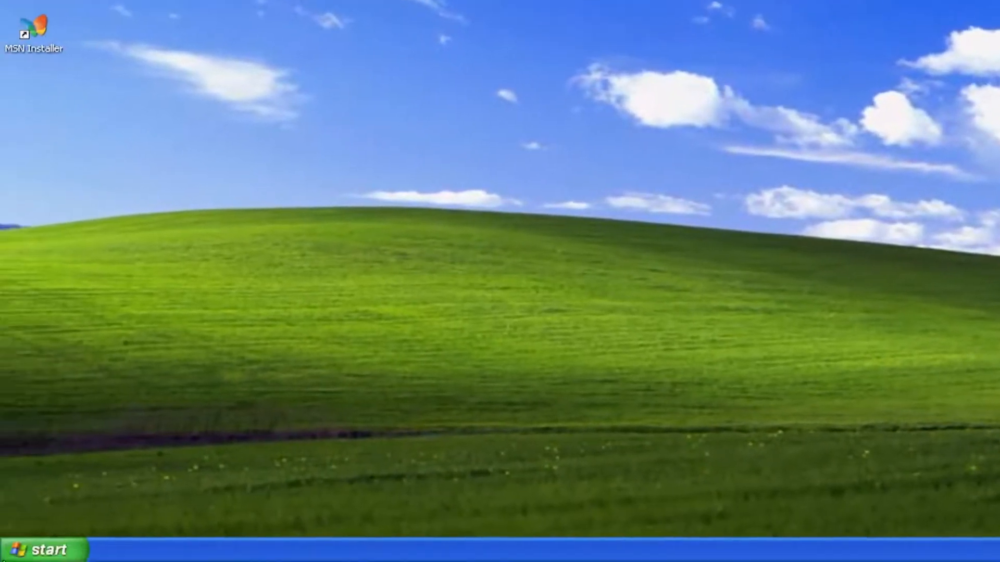
click(36, 550)
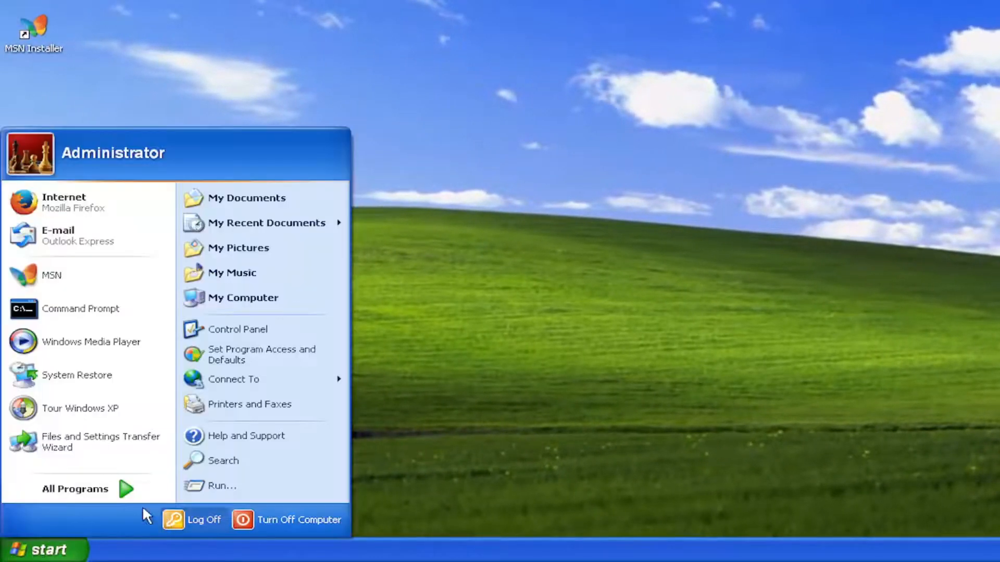
click(75, 490)
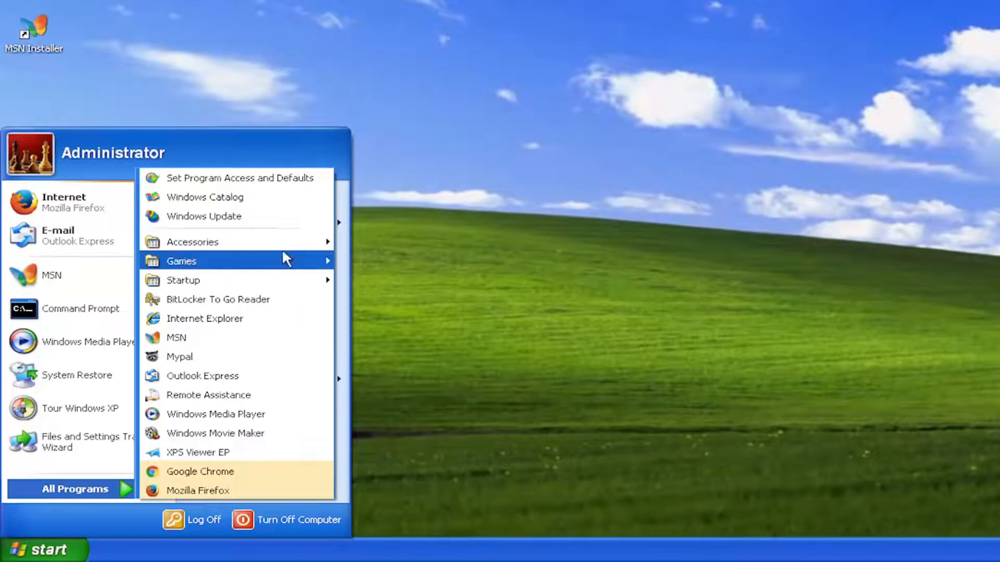
mouse_move(192, 242)
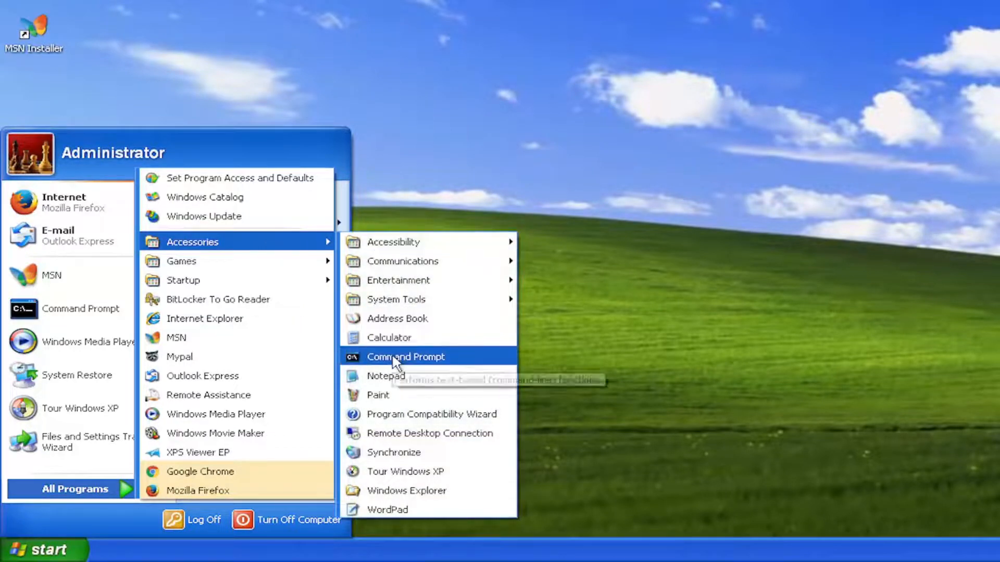
click(405, 357)
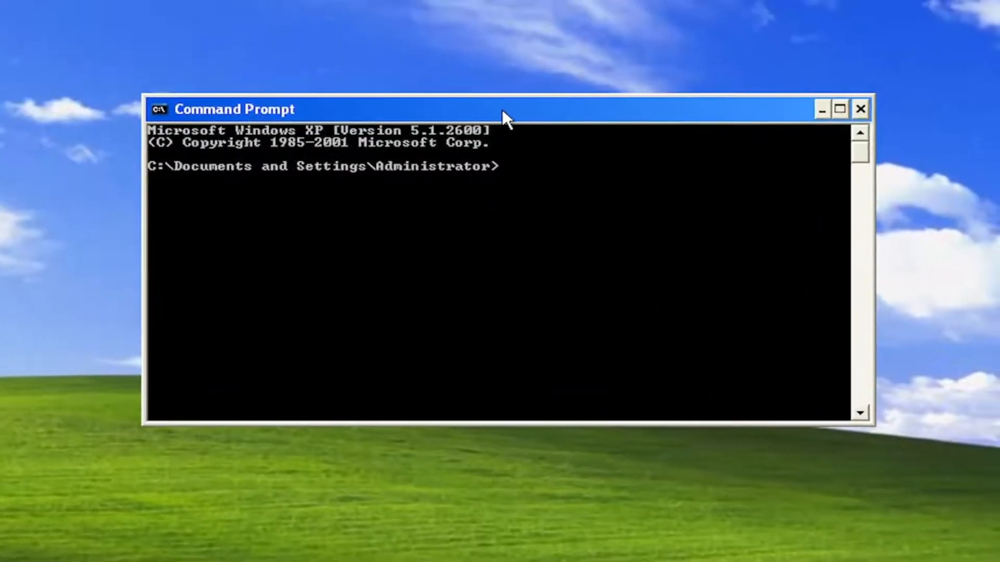
Run ipconfig /flushdns to flush the DNS resolver cache.
text(ipconfig)
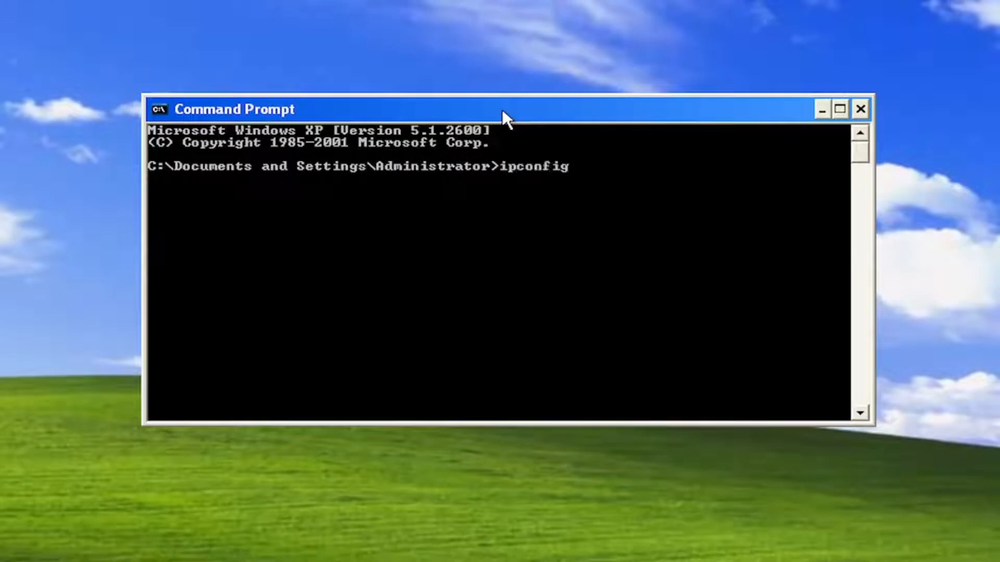
text(/flush)
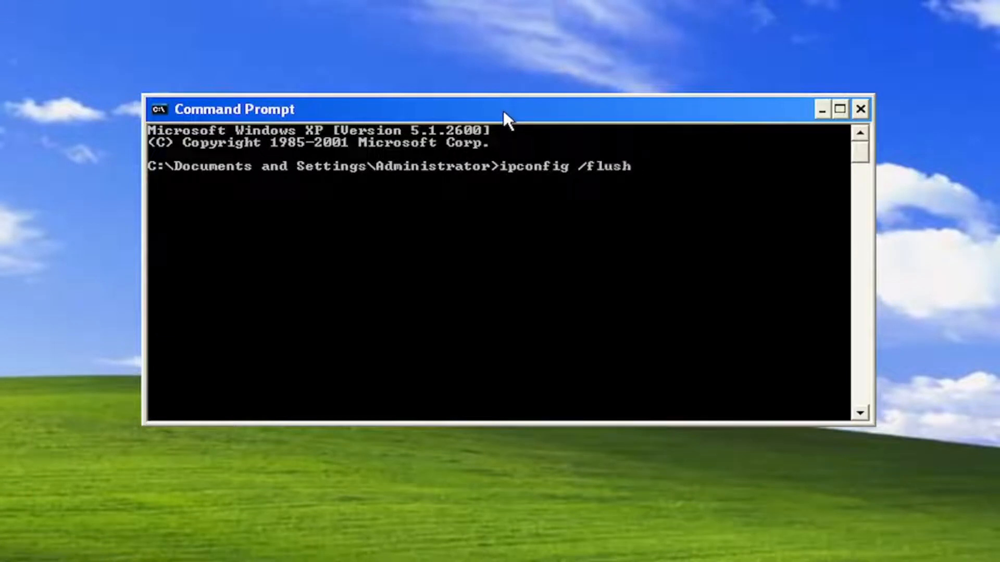
text(dns)
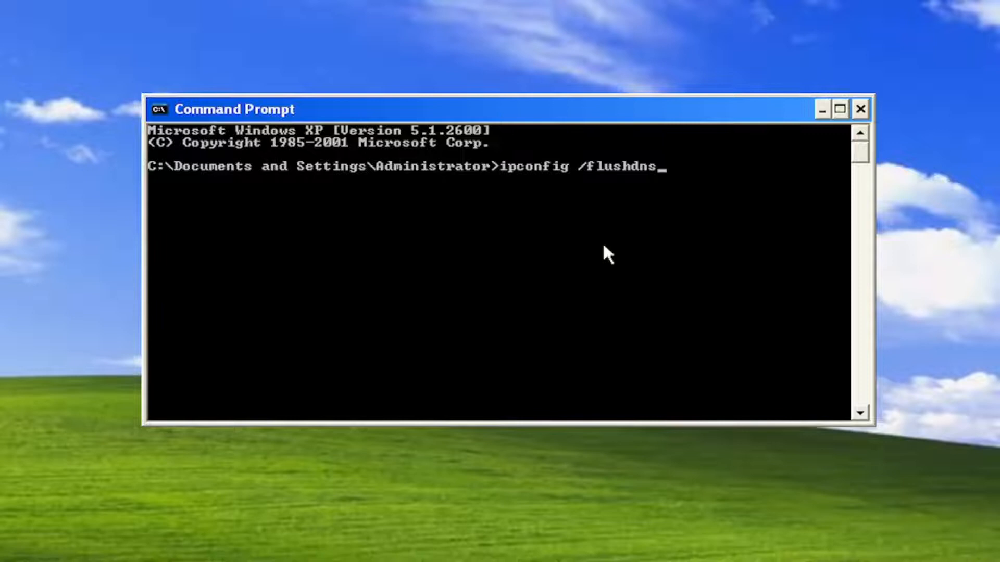
mouse_move(596, 215)
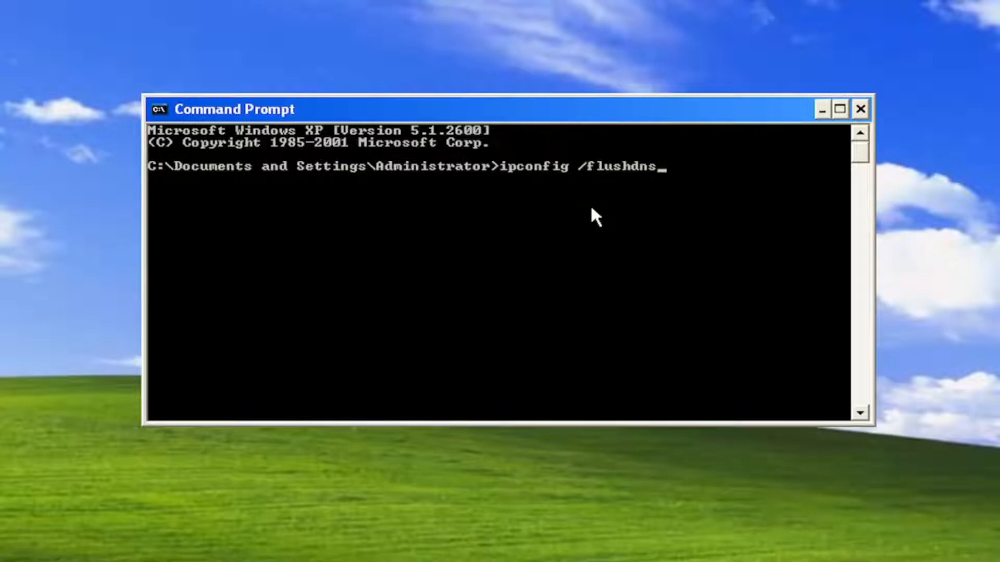
key(Return)
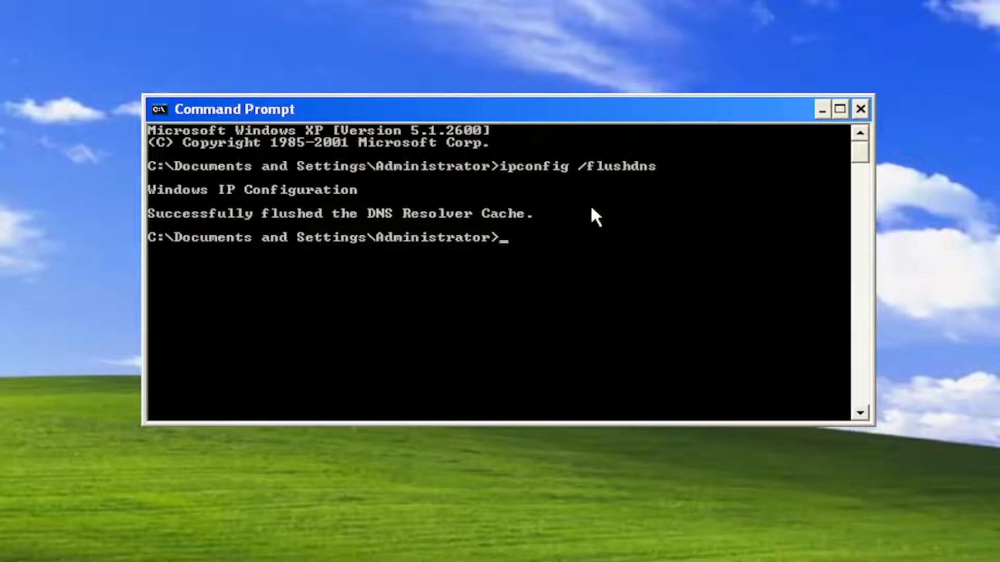
mouse_move(641, 267)
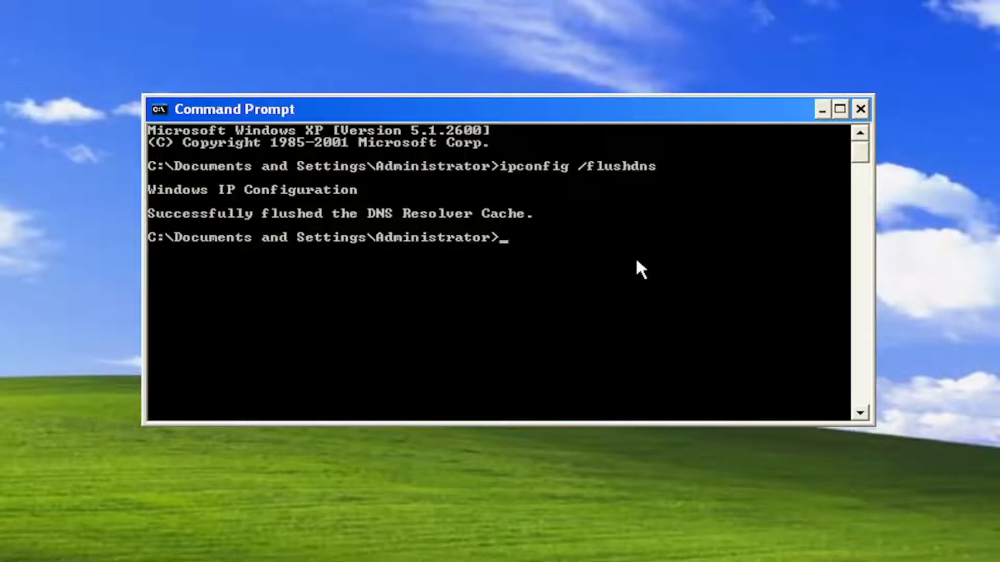
Run netsh winsock reset to reset the Winsock catalog.
text(netsh)
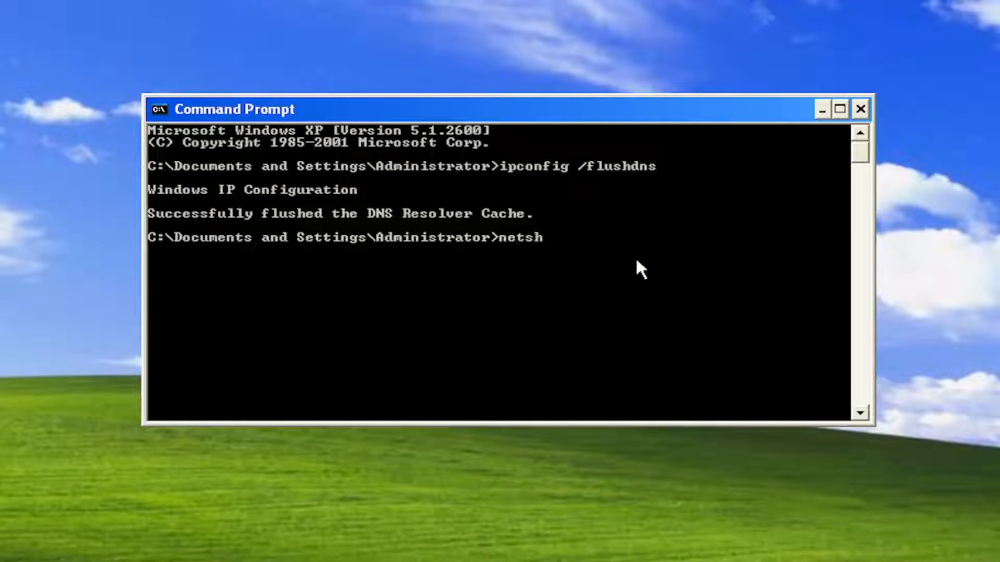
text(win)
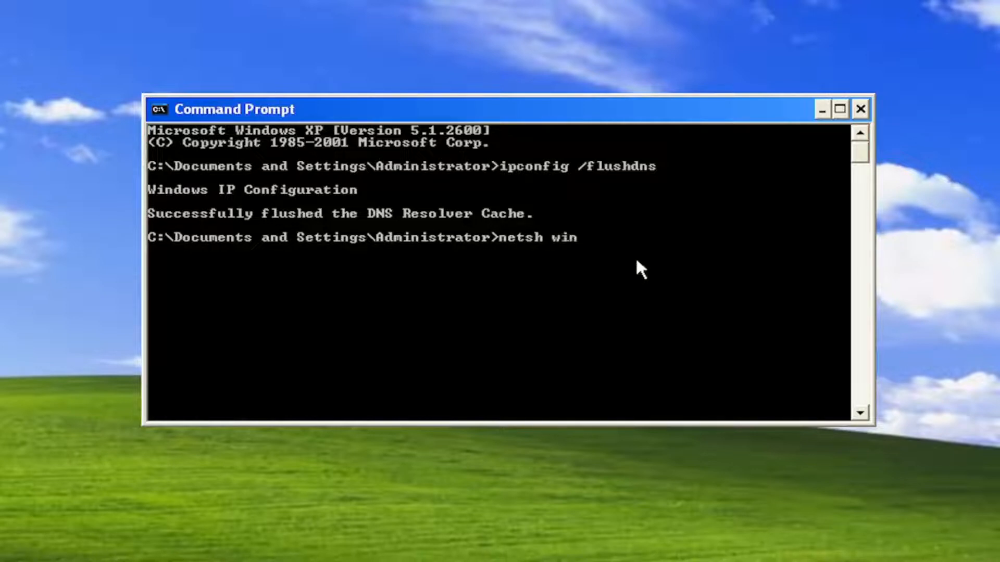
text(sock reset)
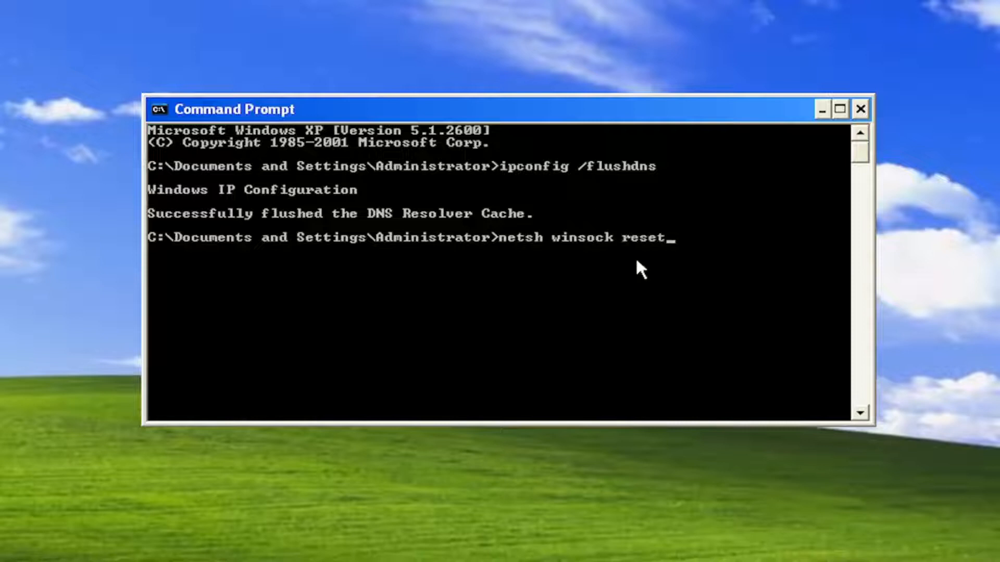
mouse_move(553, 281)
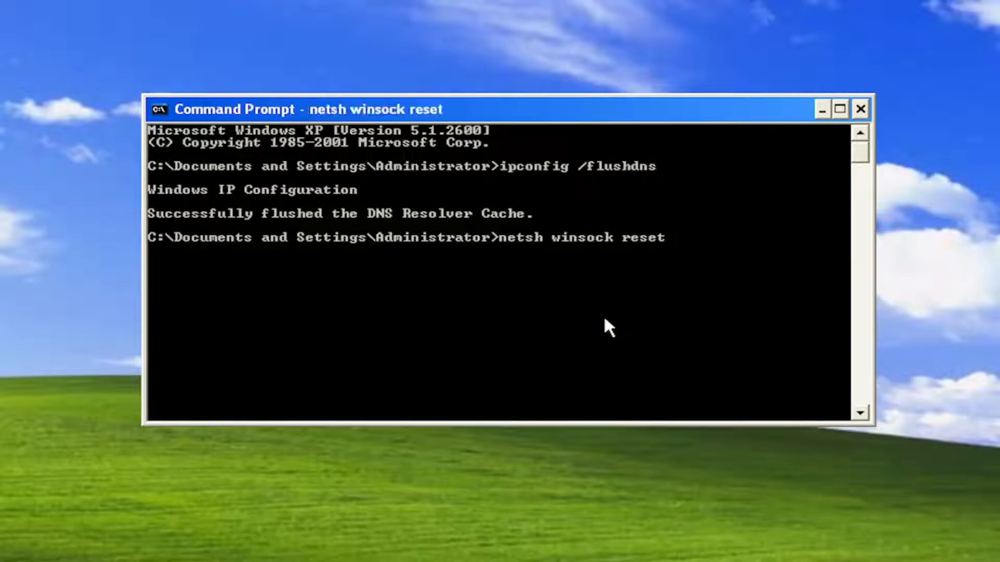
key(Return)
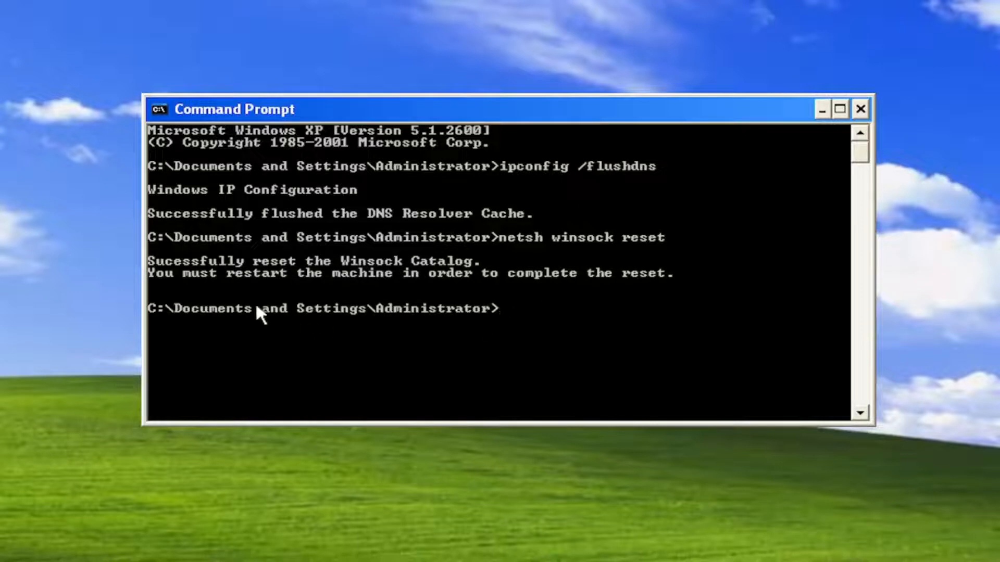
mouse_move(304, 287)
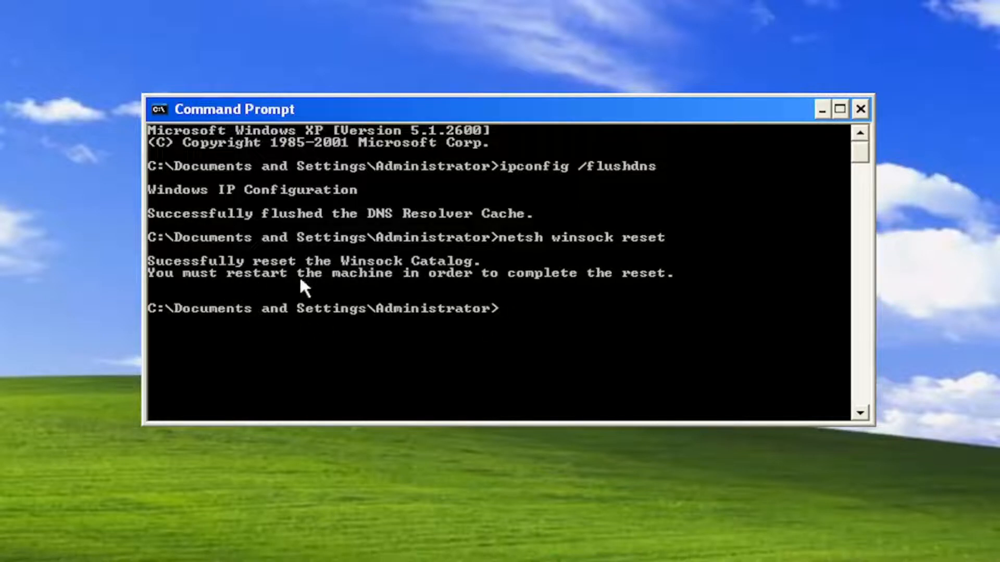
mouse_move(345, 300)
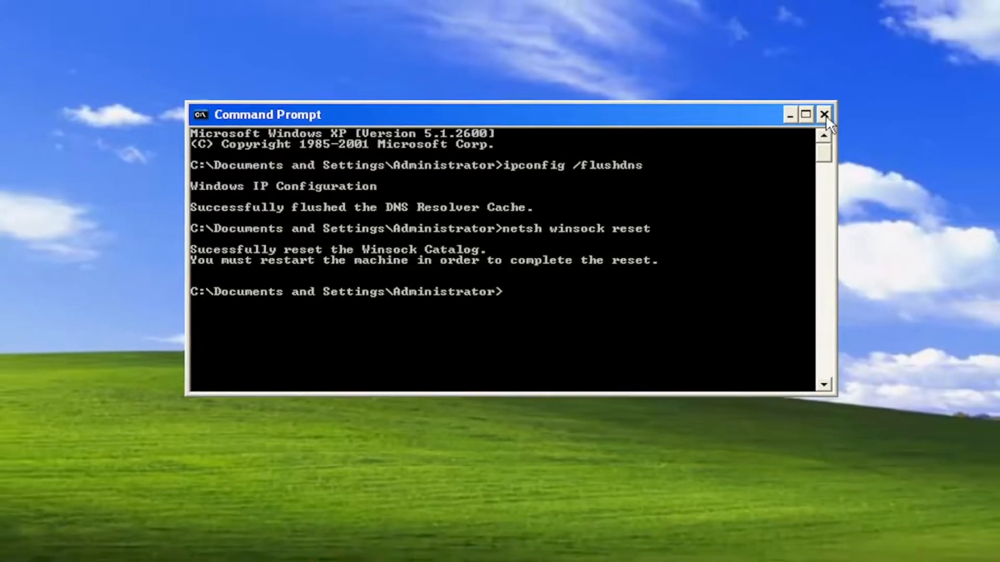
Close Command Prompt, restart the computer and log back in at the Welcome screen.
click(823, 114)
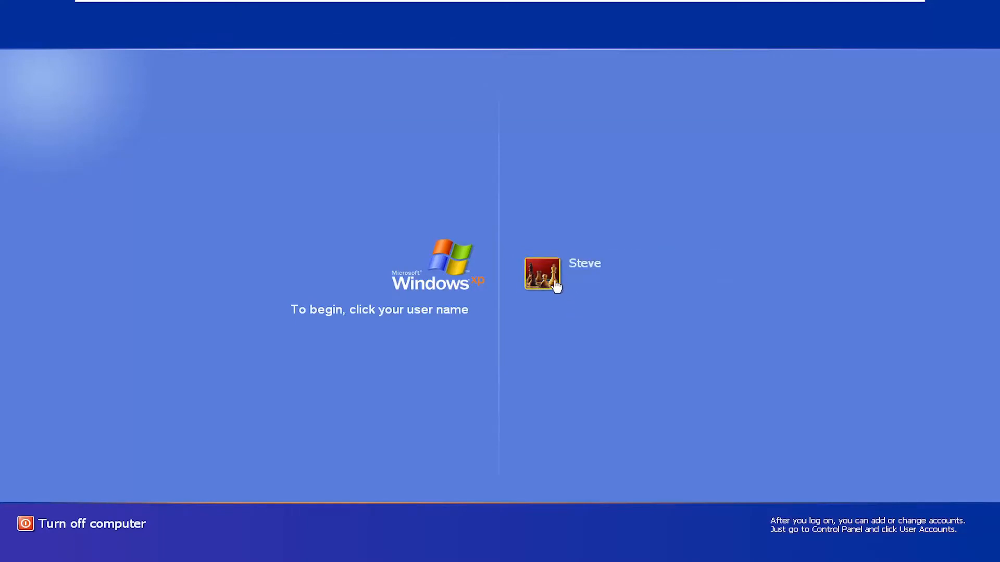
click(541, 272)
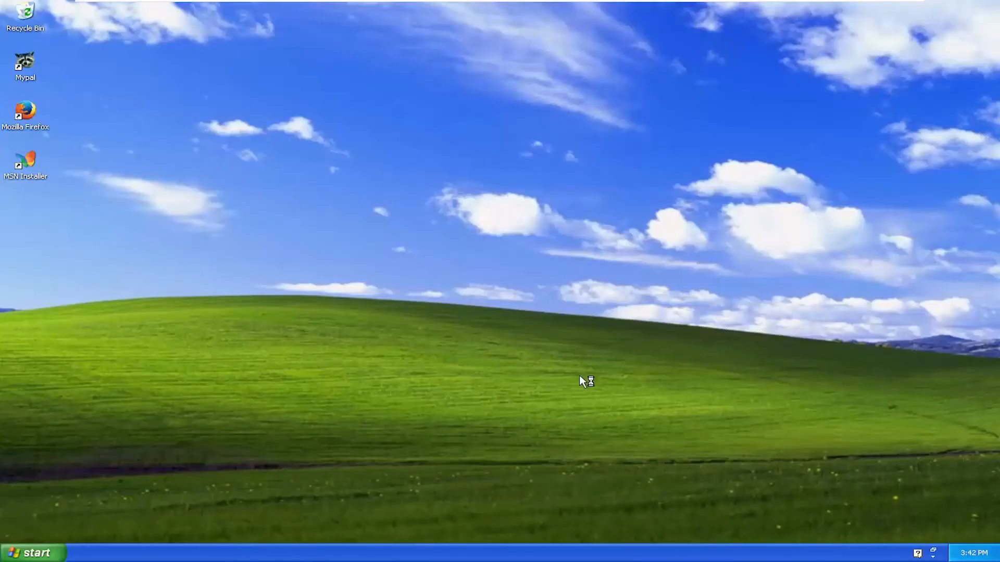